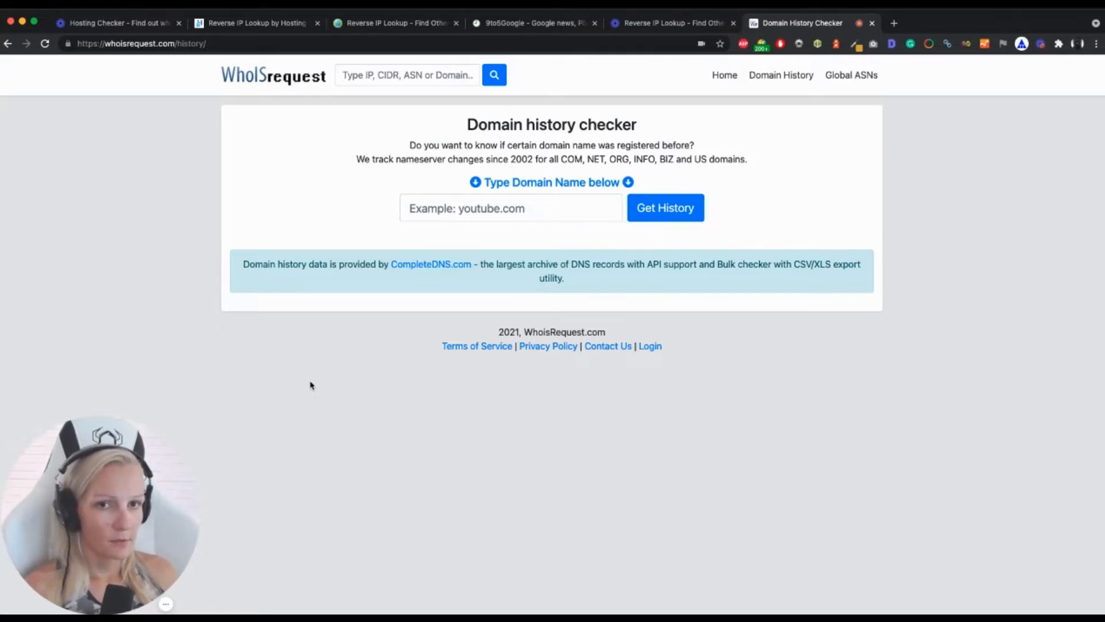
{"action": "mouse_move", "coordinate": [296, 386]}
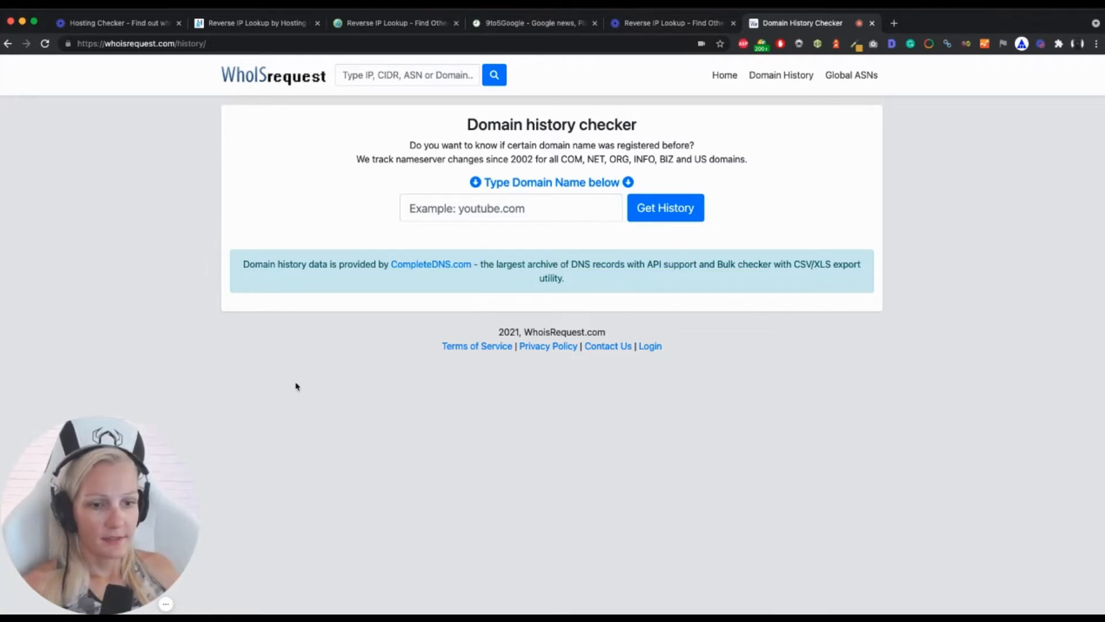
{"action": "mouse_move", "coordinate": [295, 156]}
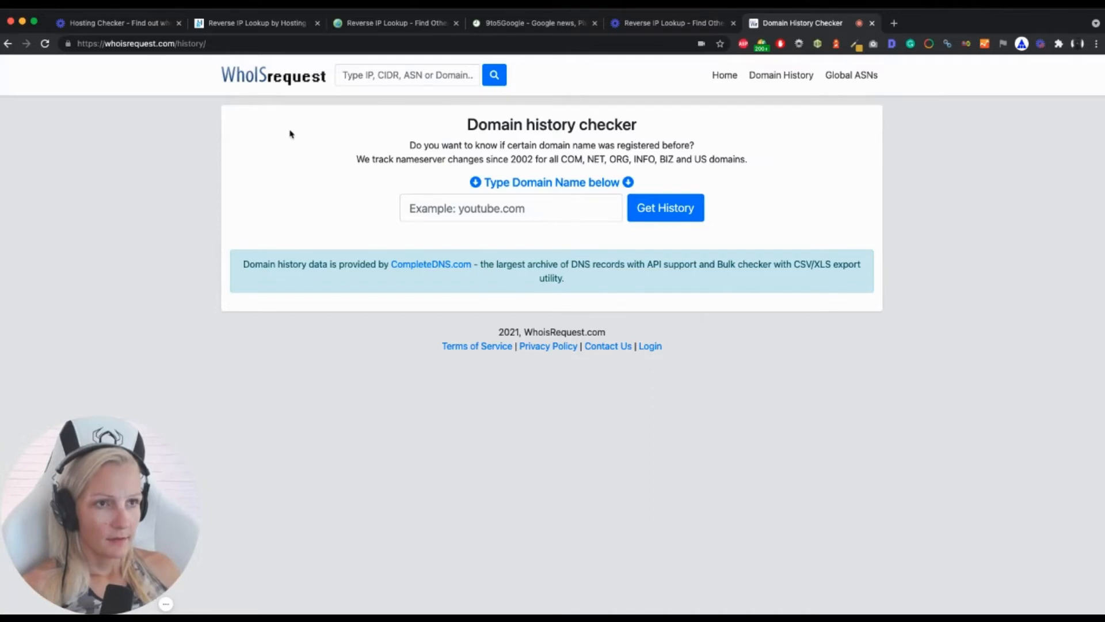
{"action": "mouse_move", "coordinate": [345, 175]}
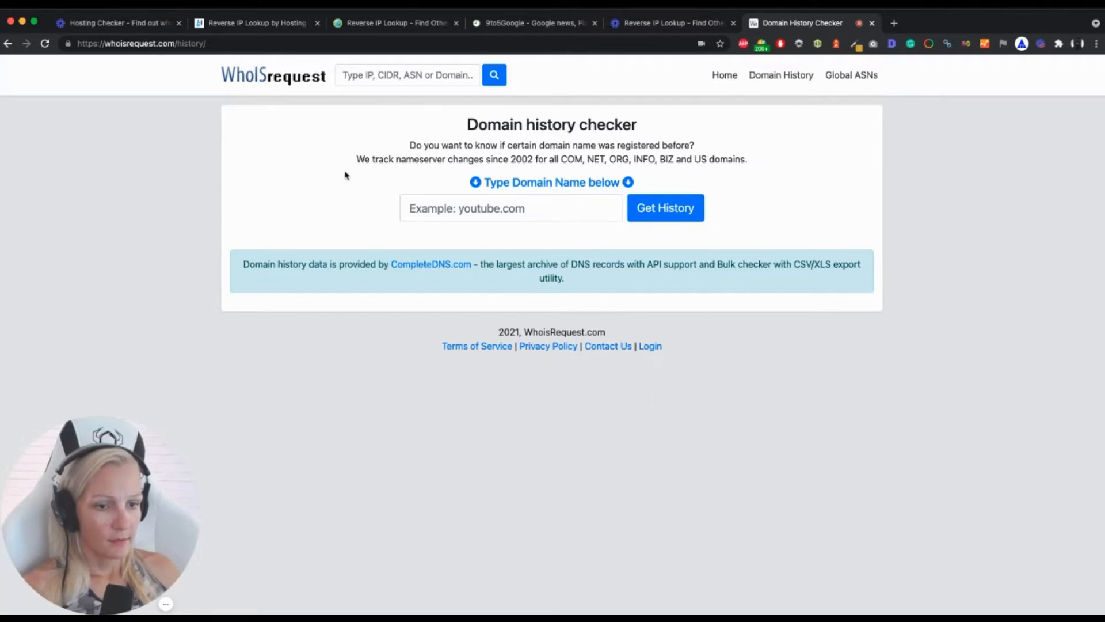
{"action": "mouse_move", "coordinate": [289, 195]}
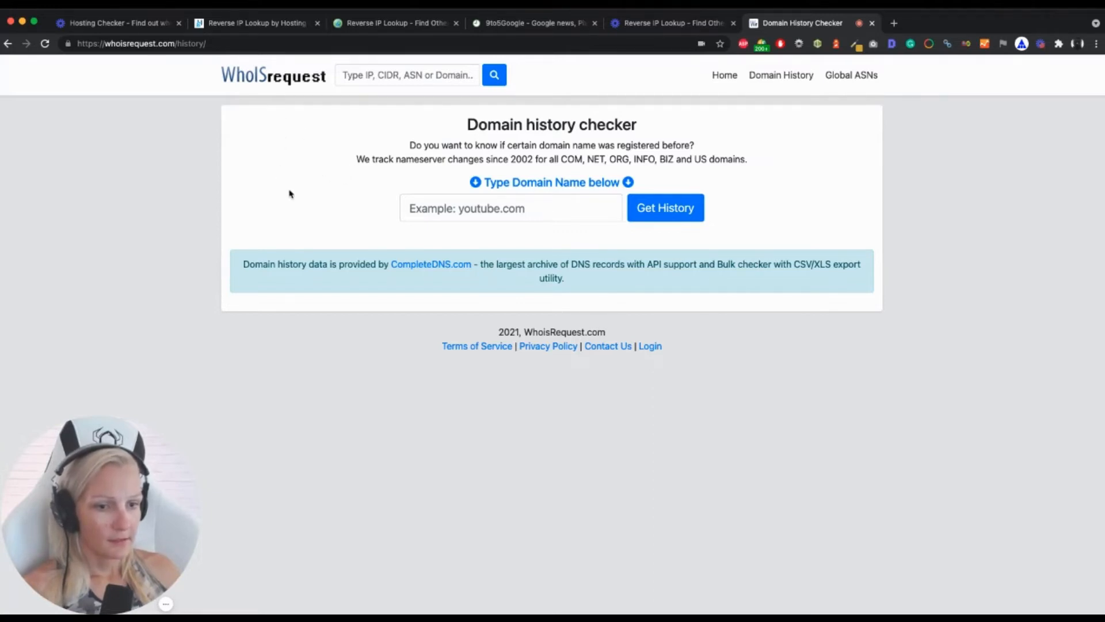
{"action": "mouse_move", "coordinate": [292, 188]}
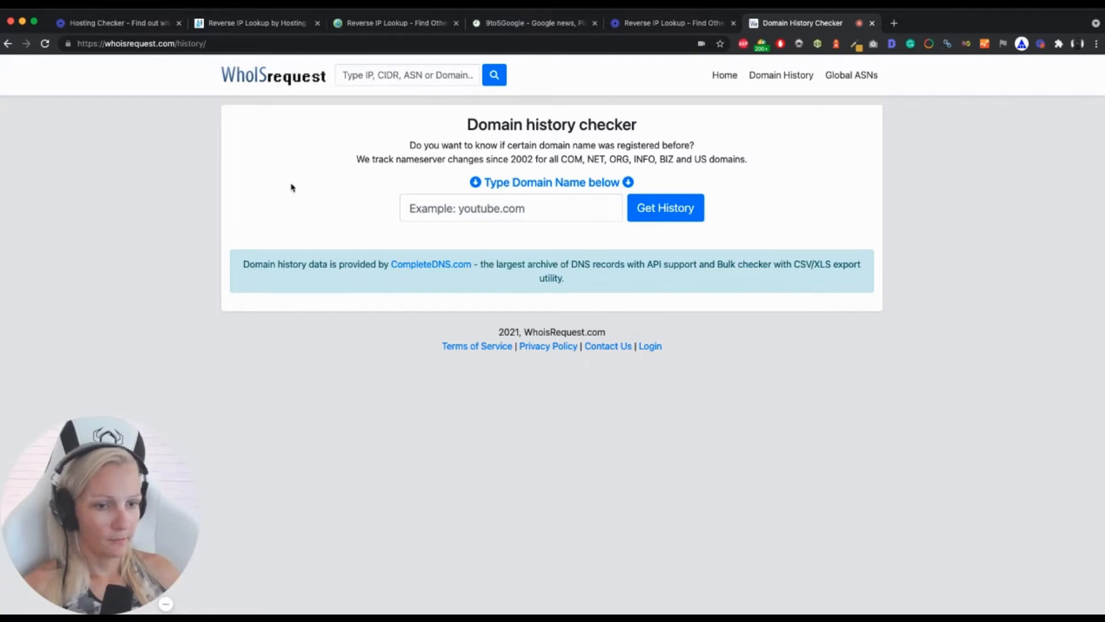
- Look up the history for seosly.com, returning 32 changes and 7 drops over 12 years
{"action": "left_click", "coordinate": [510, 208]}
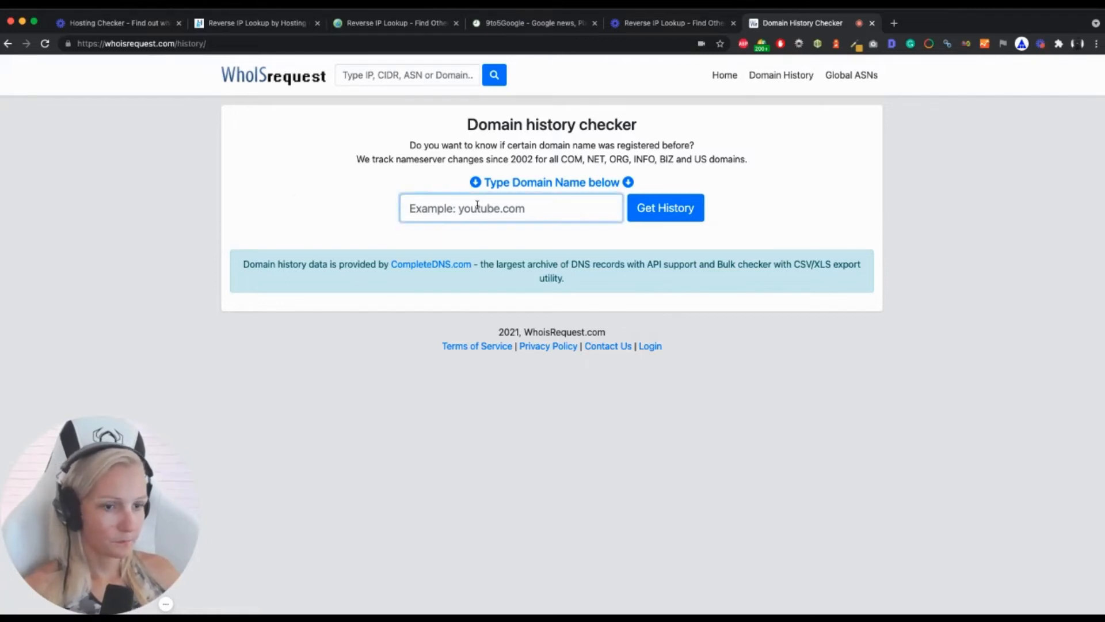
{"action": "type", "text": "seos"}
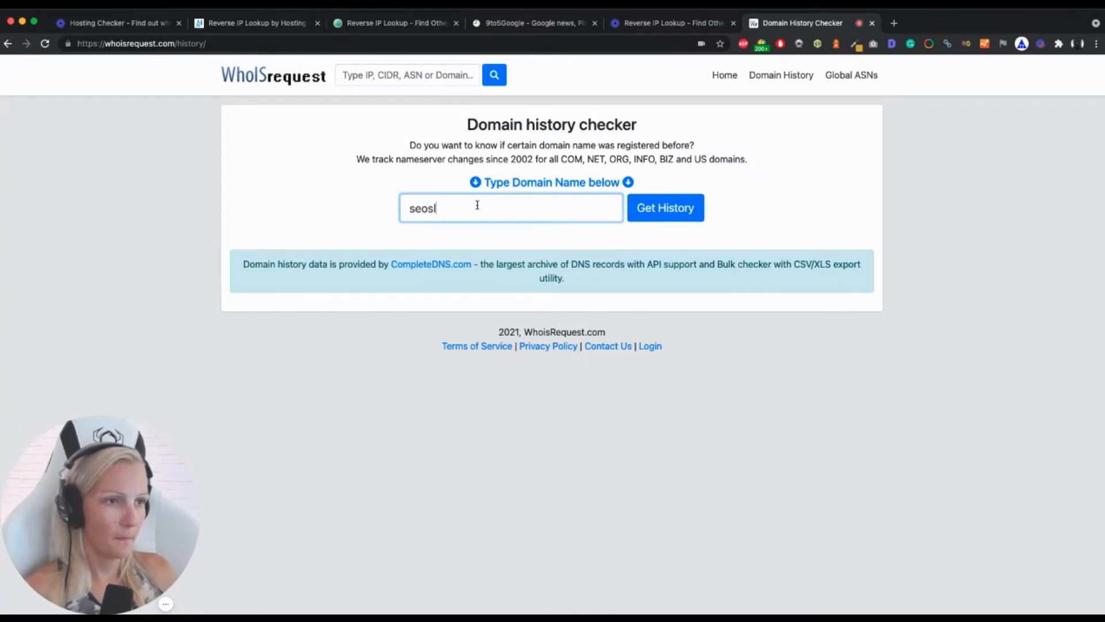
{"action": "left_click", "coordinate": [665, 207]}
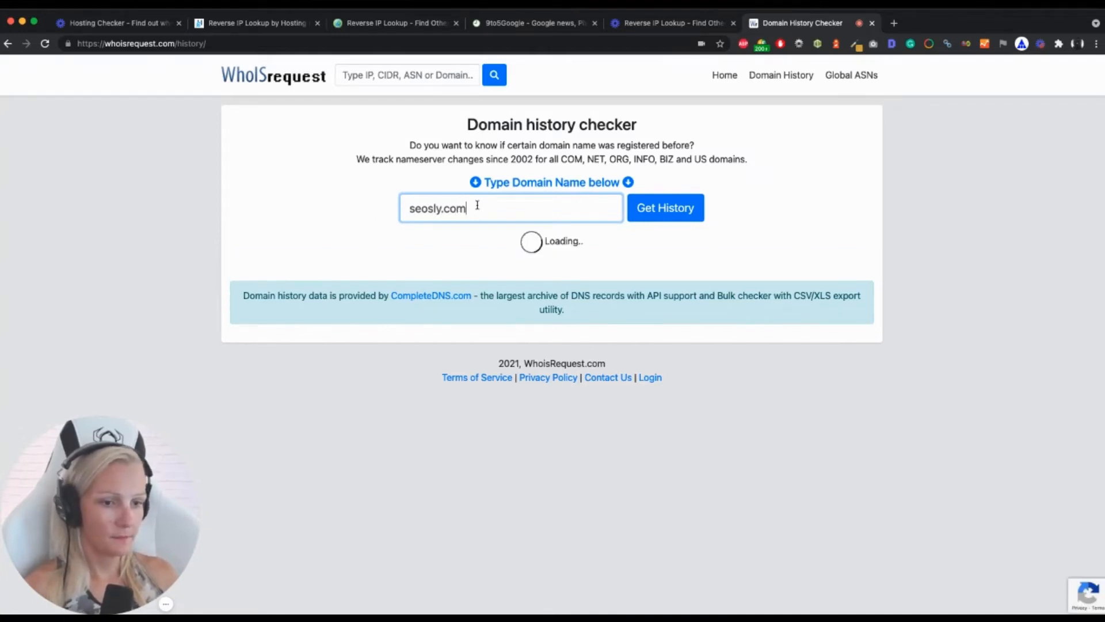
{"action": "left_click", "coordinate": [665, 207]}
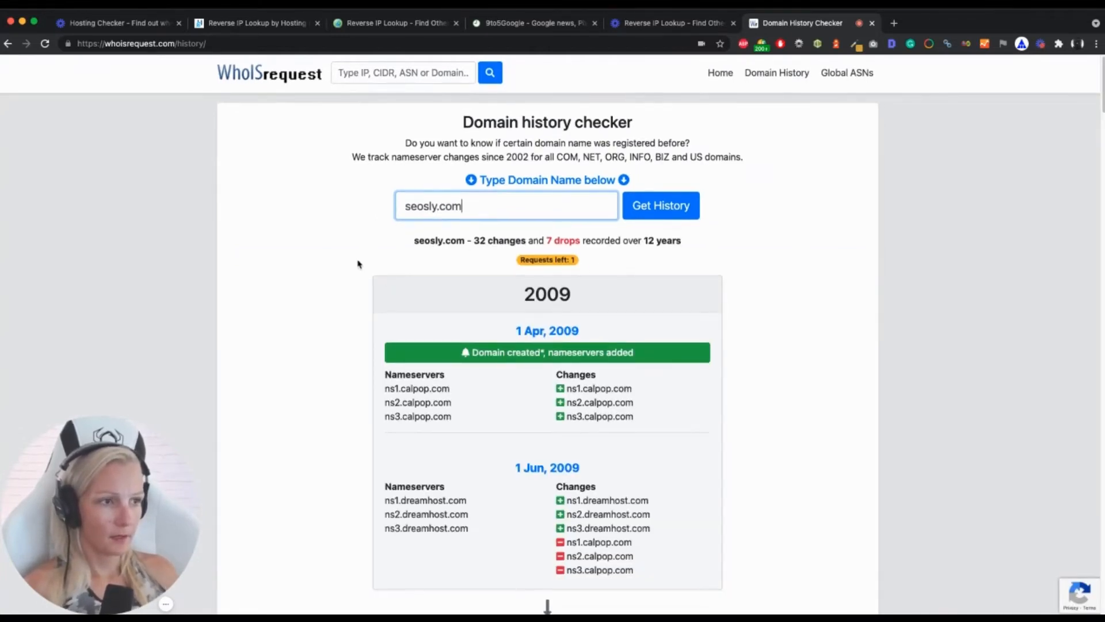
{"action": "mouse_move", "coordinate": [476, 289]}
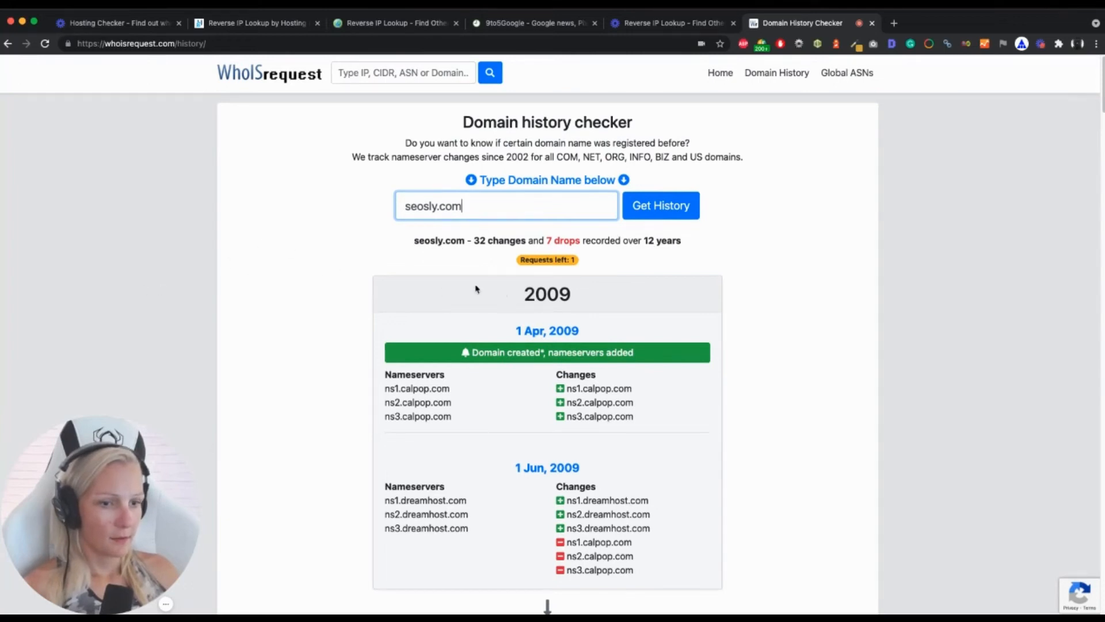
{"action": "mouse_move", "coordinate": [635, 263]}
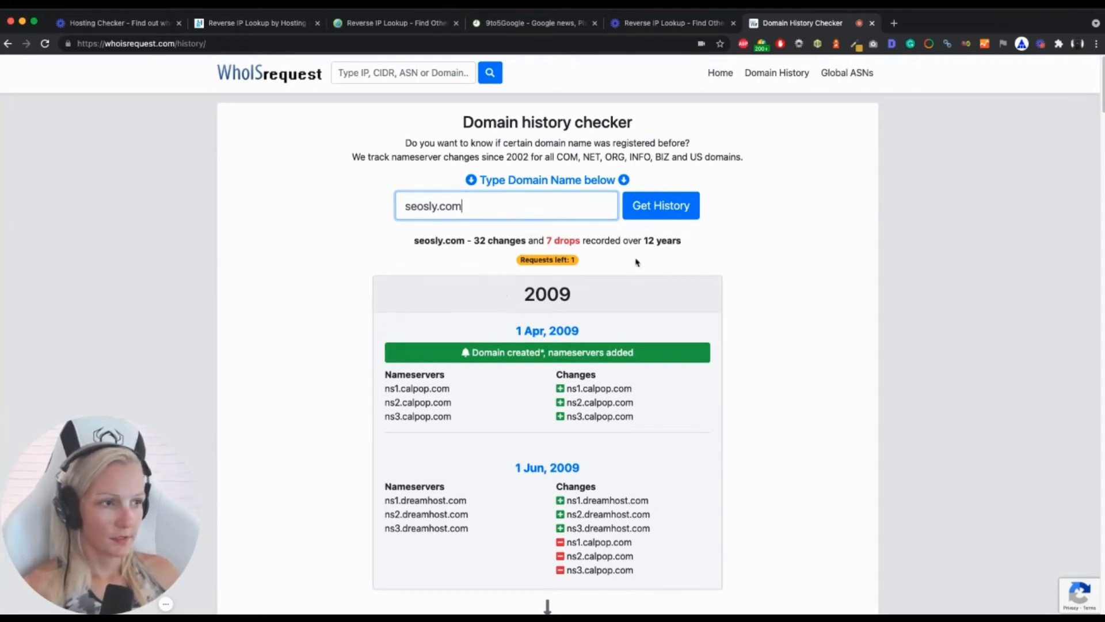
{"action": "mouse_move", "coordinate": [486, 309]}
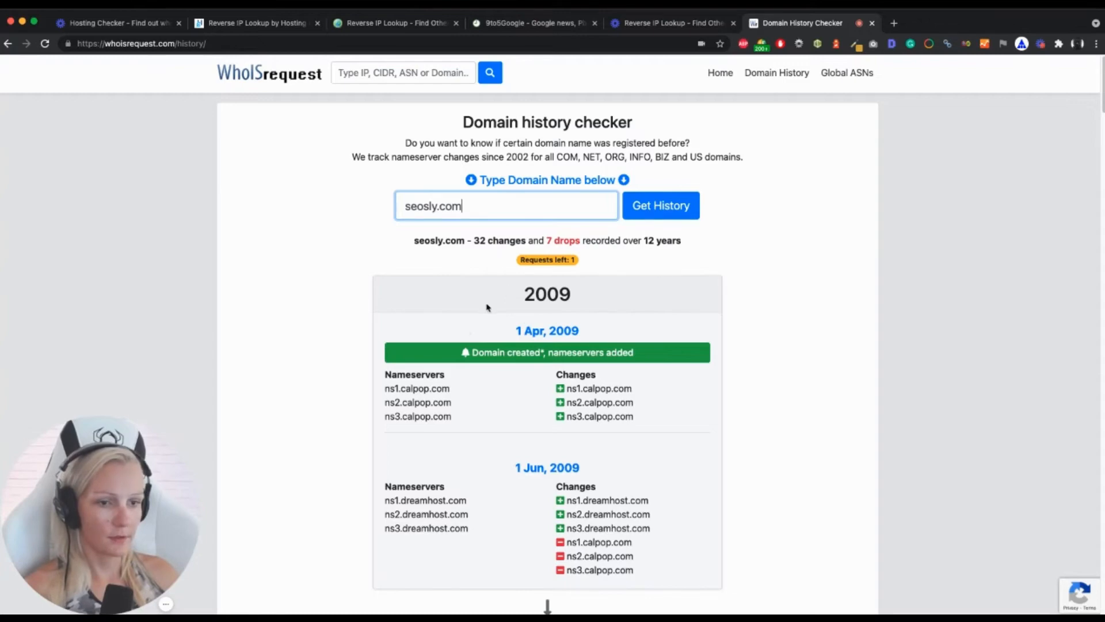
- Scroll through the 2014–2020 nameserver entries down to the May 2021 changes and end flag
{"action": "scroll", "scroll_direction": "down", "scroll_amount": 3}
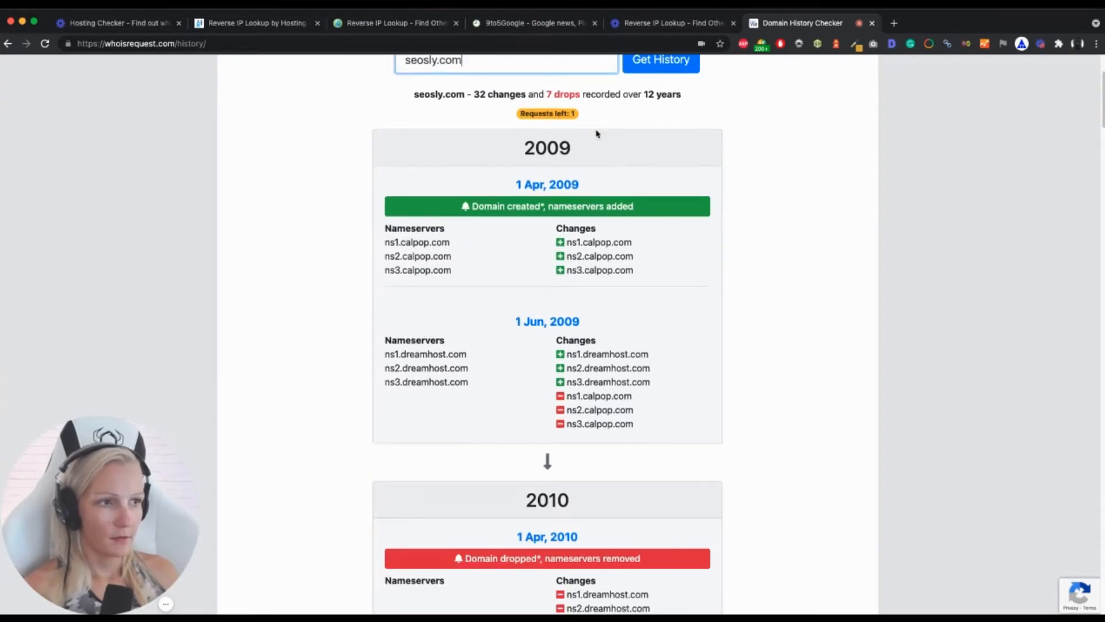
{"action": "mouse_move", "coordinate": [508, 186]}
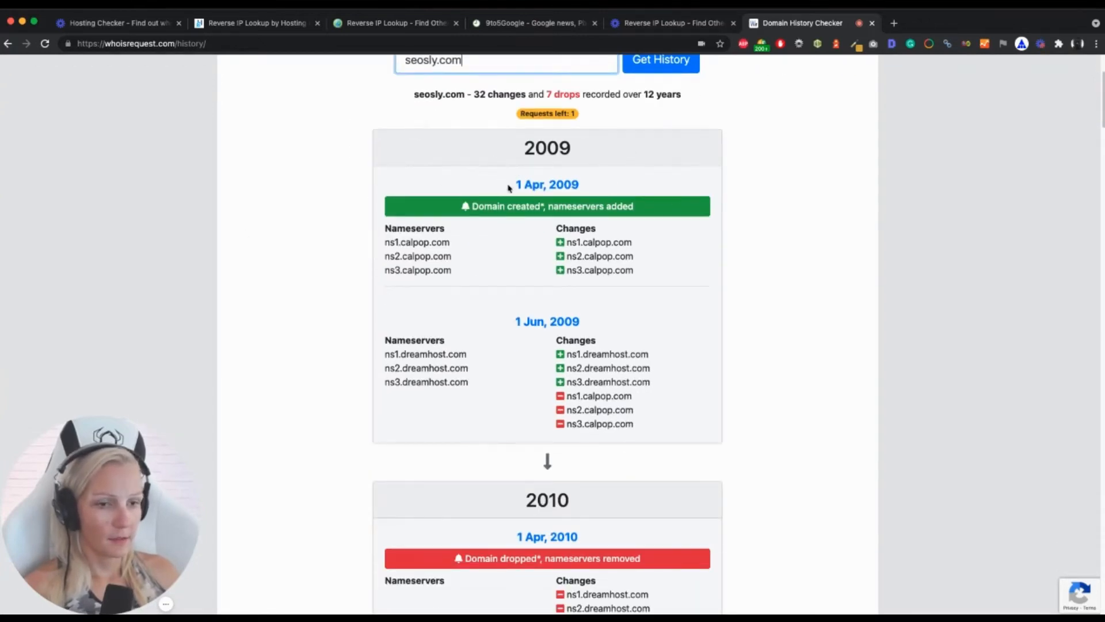
{"action": "scroll", "scroll_direction": "down", "scroll_amount": 3}
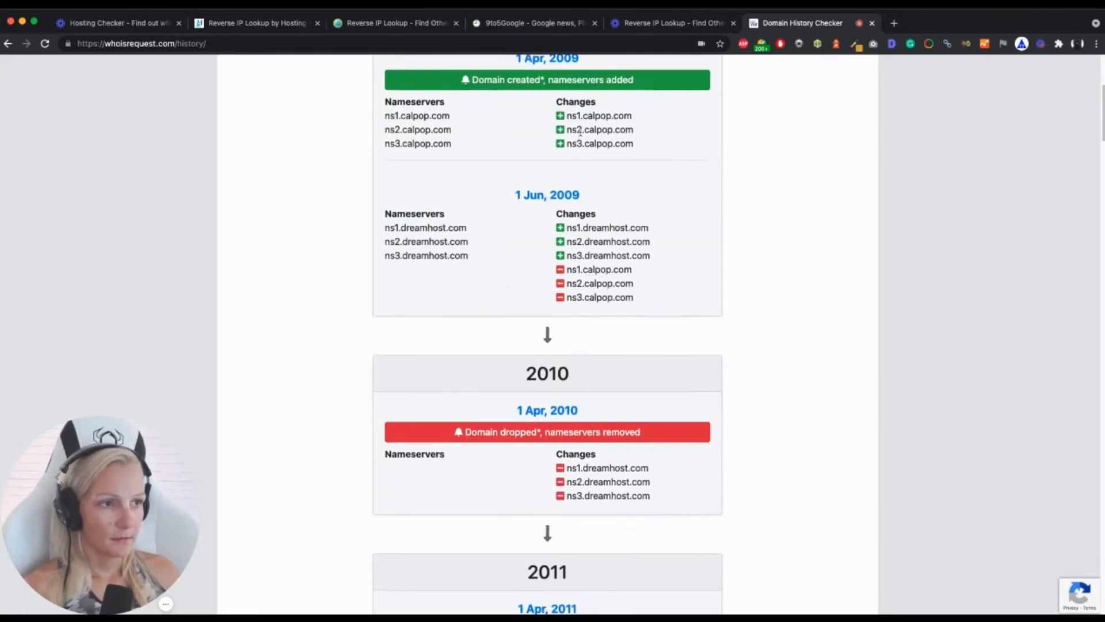
{"action": "scroll", "scroll_direction": "down", "scroll_amount": 3}
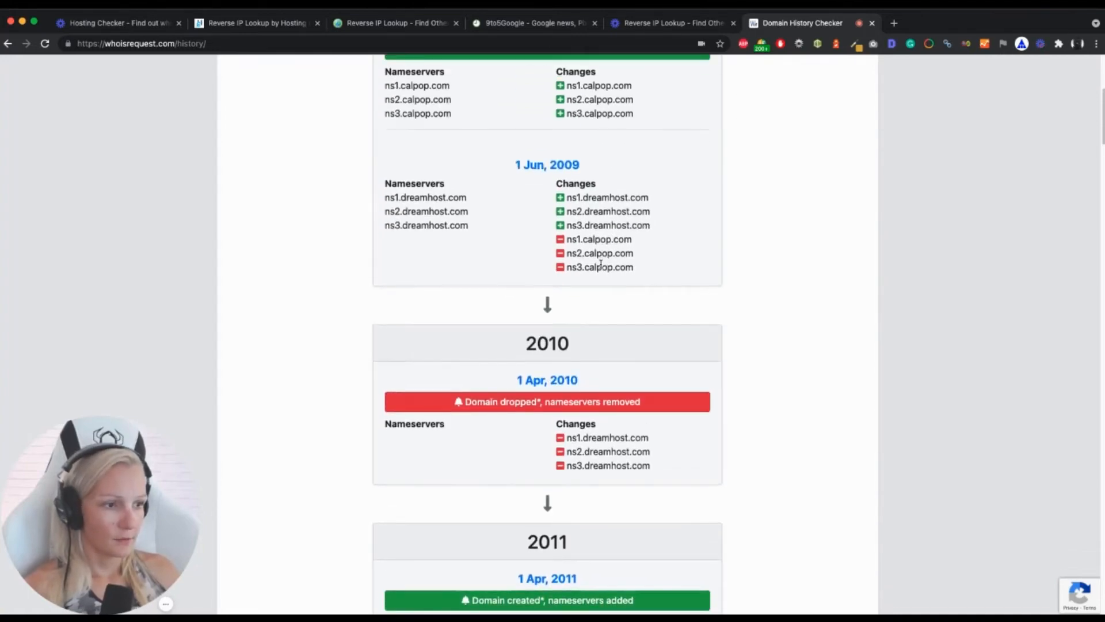
{"action": "scroll", "scroll_direction": "down", "scroll_amount": 3}
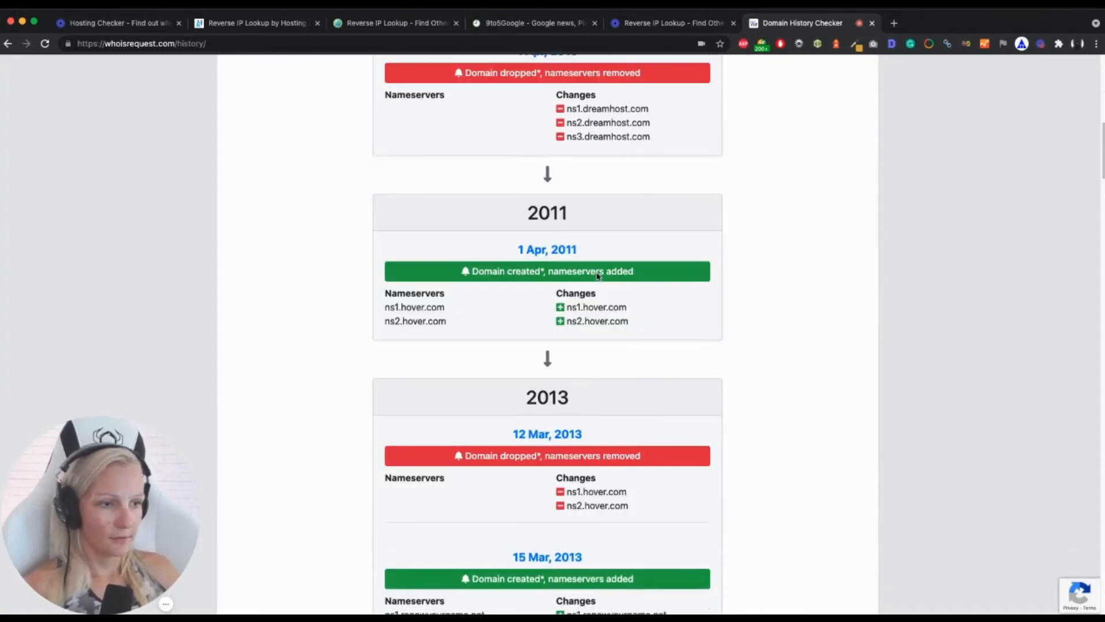
{"action": "scroll", "scroll_direction": "down", "scroll_amount": 3}
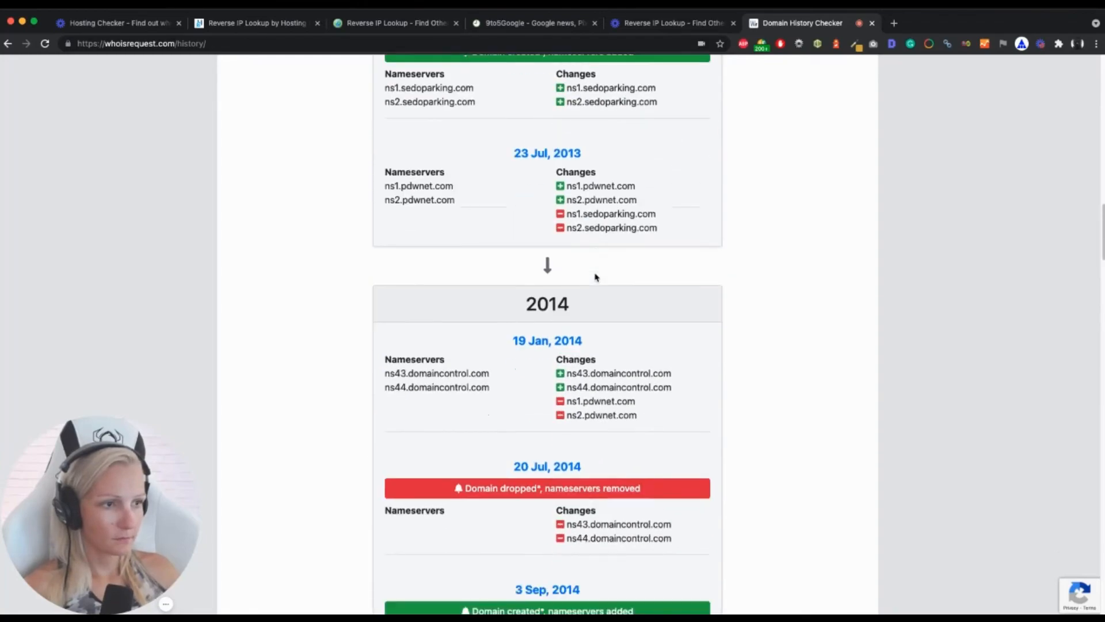
{"action": "scroll", "scroll_direction": "down", "scroll_amount": 3}
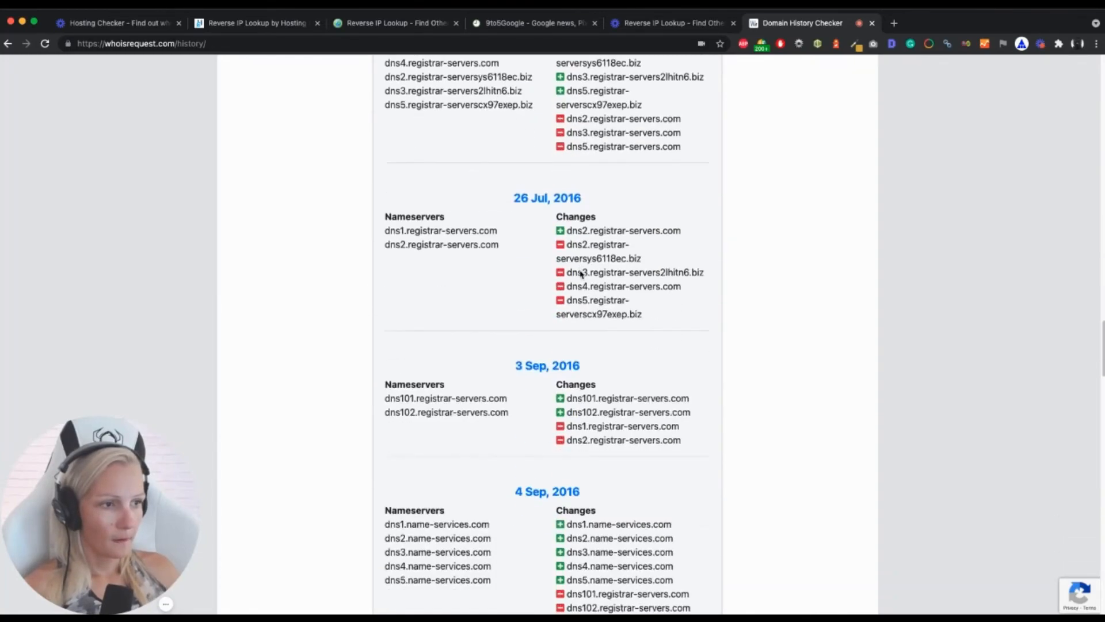
{"action": "scroll", "scroll_direction": "down", "scroll_amount": 3}
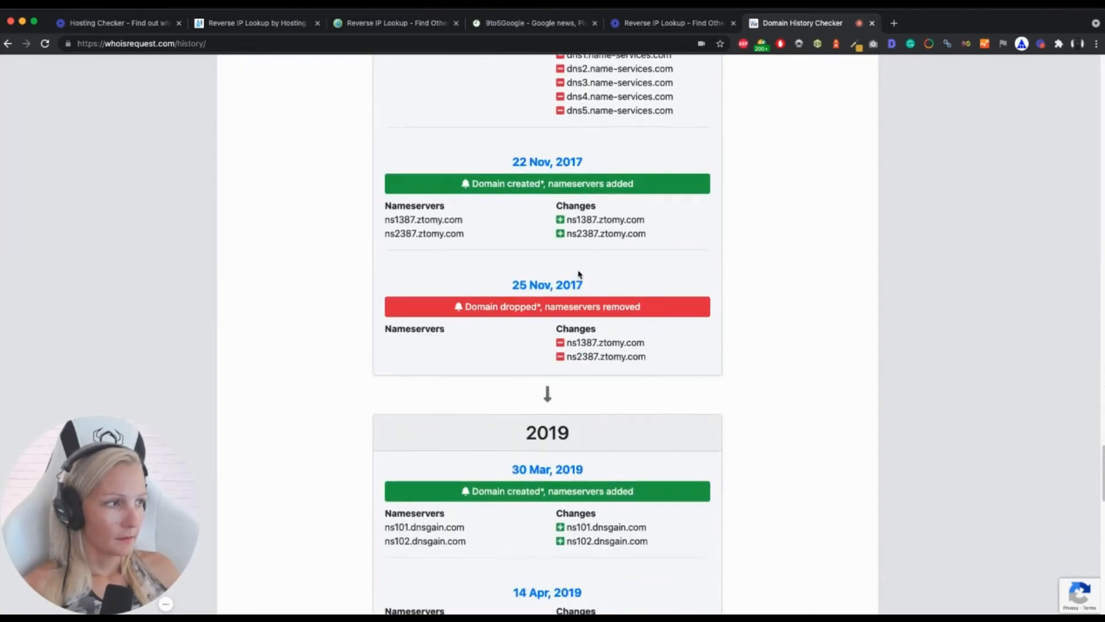
{"action": "scroll", "scroll_direction": "down", "scroll_amount": 3}
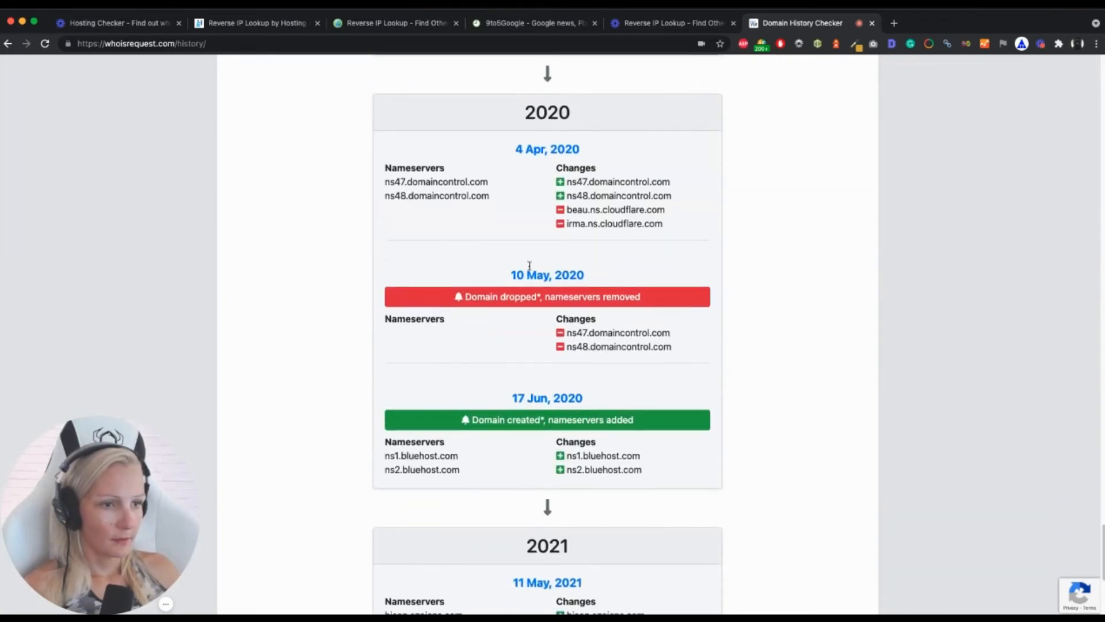
{"action": "scroll", "scroll_direction": "down", "scroll_amount": 3}
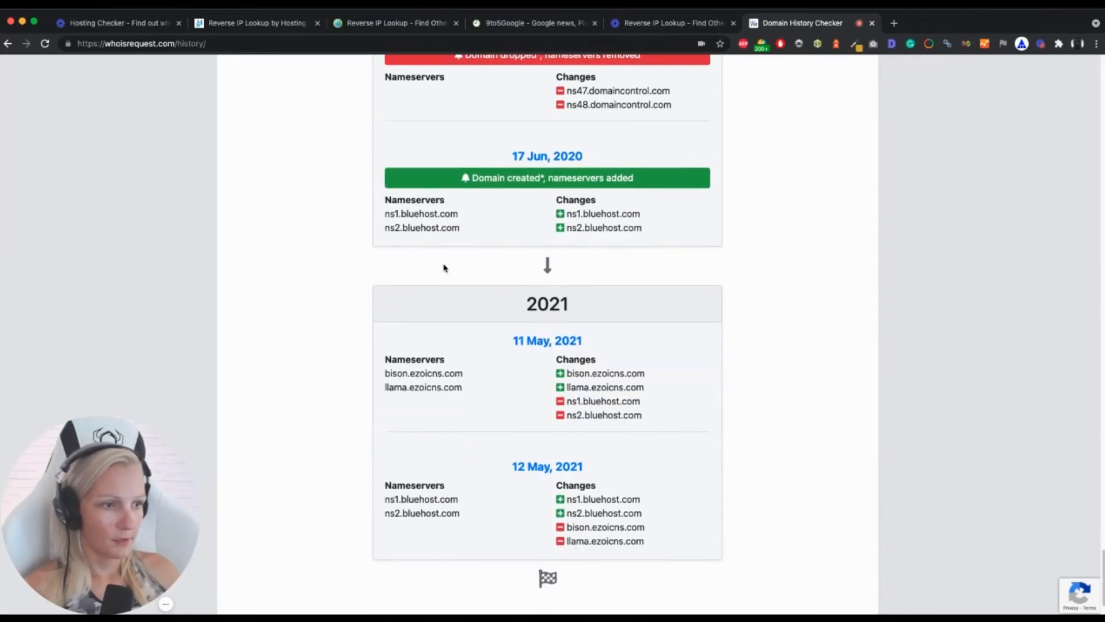
{"action": "scroll", "scroll_direction": "up", "scroll_amount": 3}
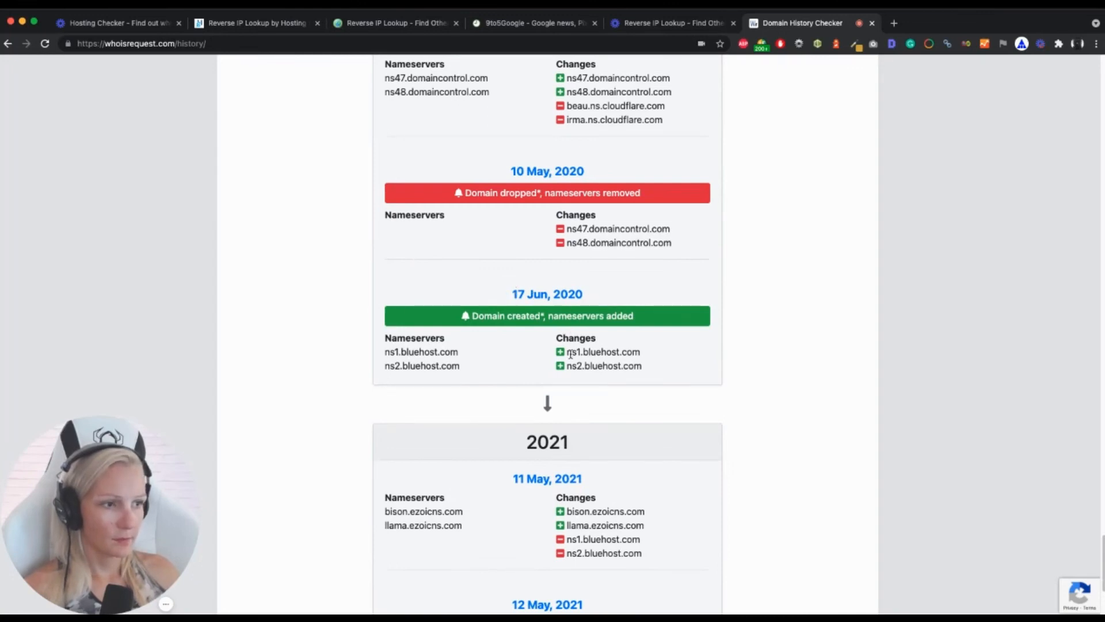
{"action": "mouse_move", "coordinate": [599, 353]}
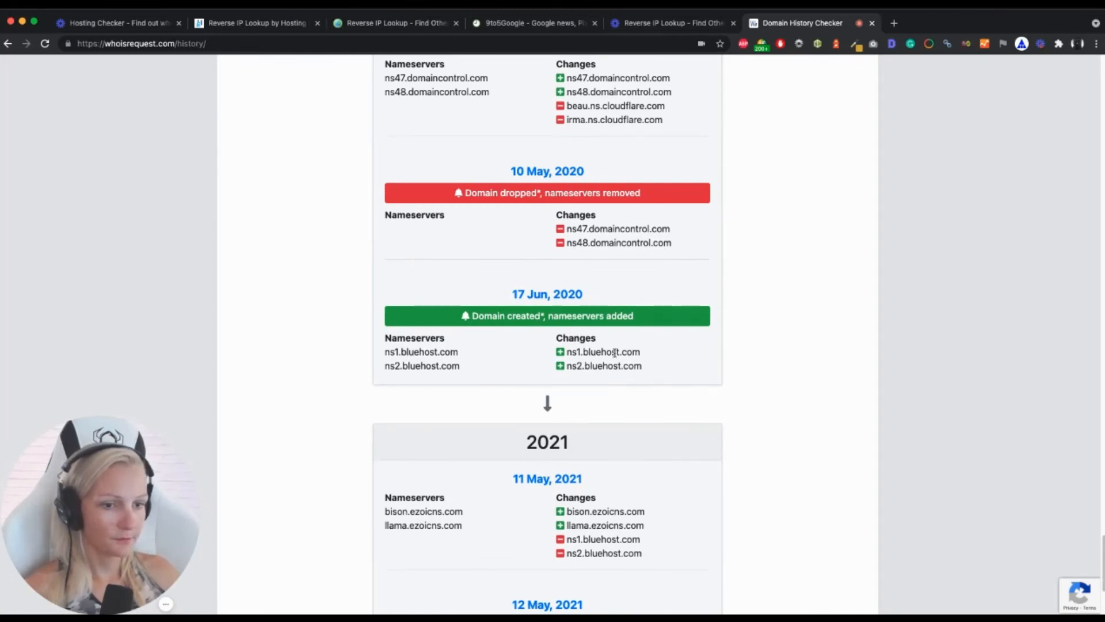
{"action": "mouse_move", "coordinate": [554, 373]}
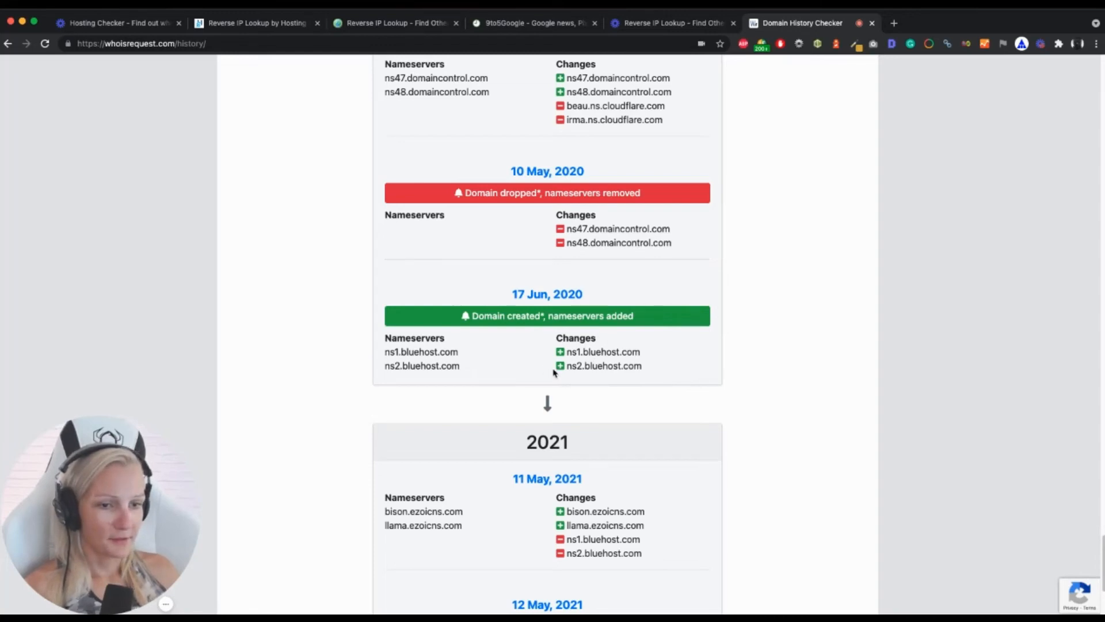
{"action": "mouse_move", "coordinate": [577, 361]}
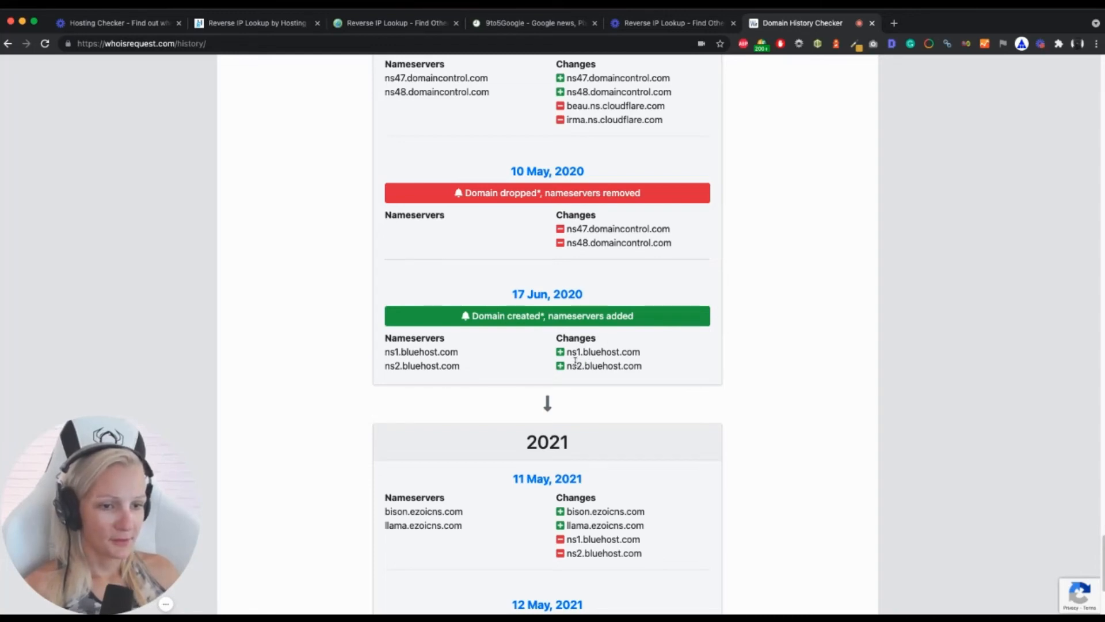
{"action": "mouse_move", "coordinate": [501, 372]}
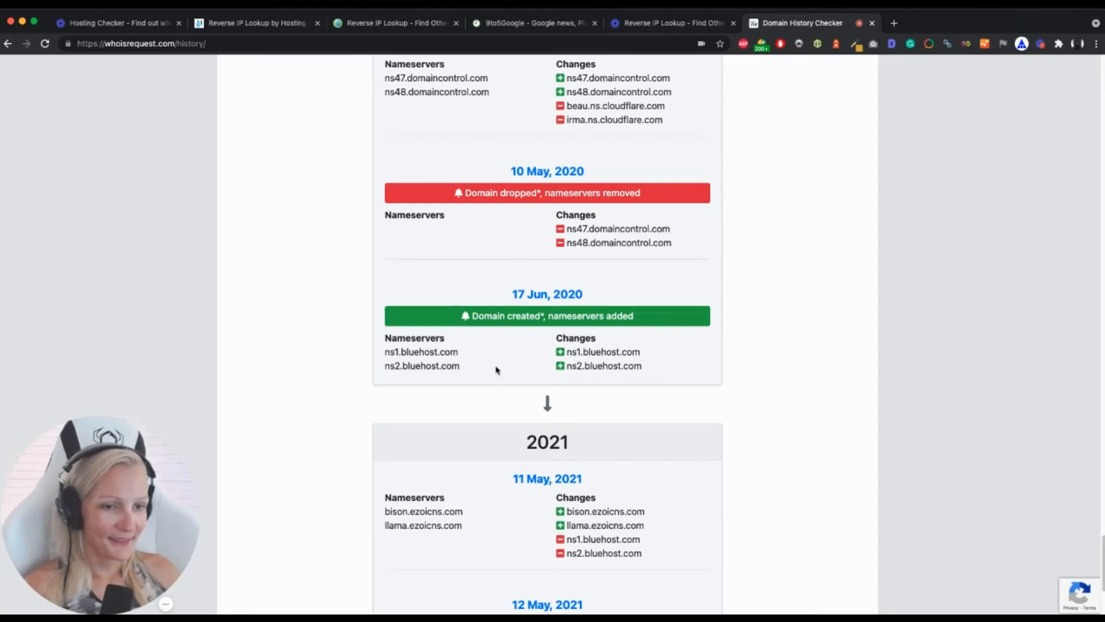
{"action": "mouse_move", "coordinate": [384, 352]}
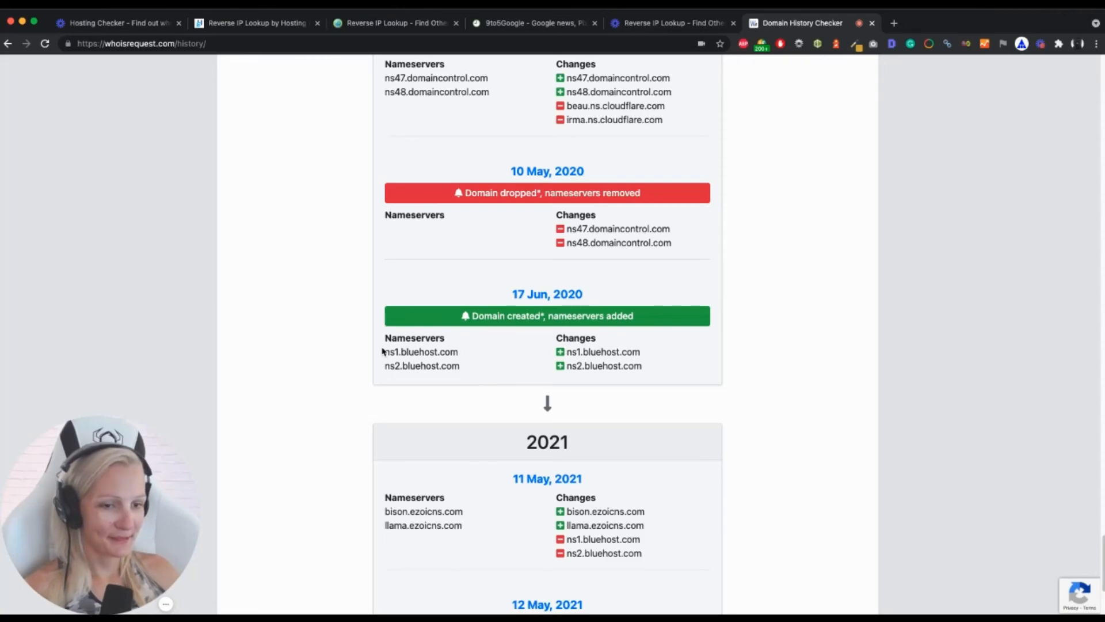
- Scroll back to the top: search box, summary line and 2009 creation entries
{"action": "scroll", "scroll_direction": "up", "scroll_amount": 3}
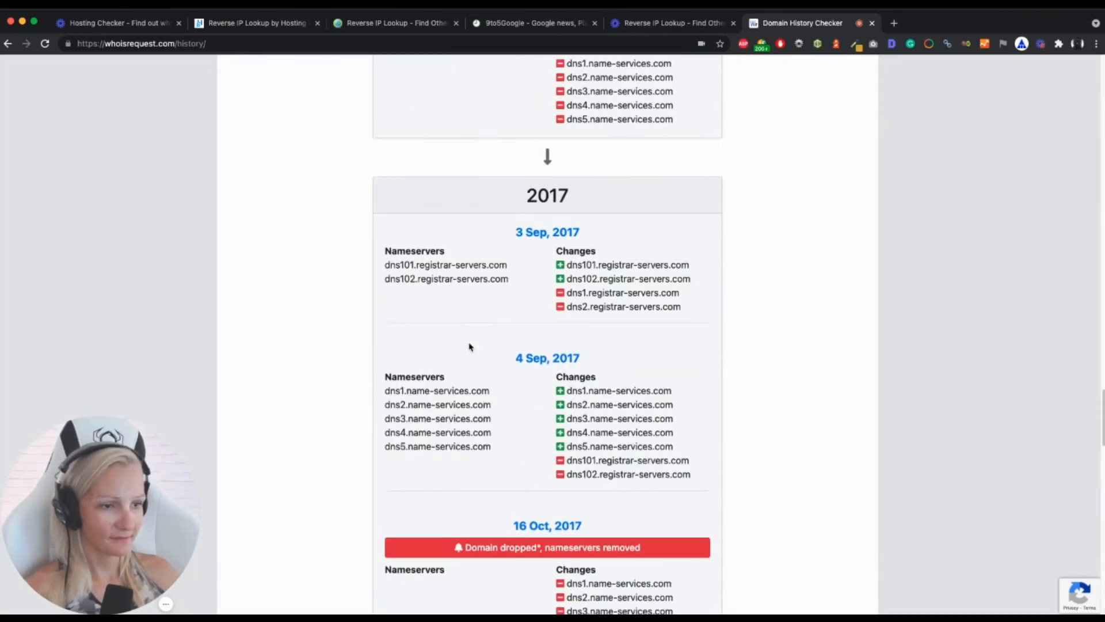
{"action": "scroll", "scroll_direction": "up", "scroll_amount": 3}
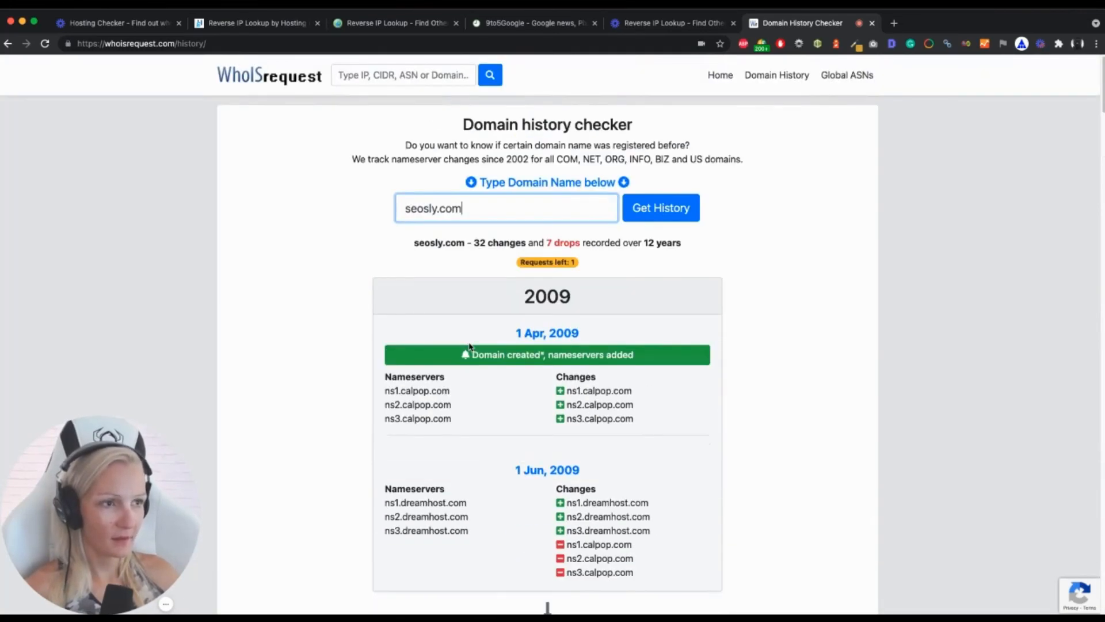
{"action": "mouse_move", "coordinate": [455, 344]}
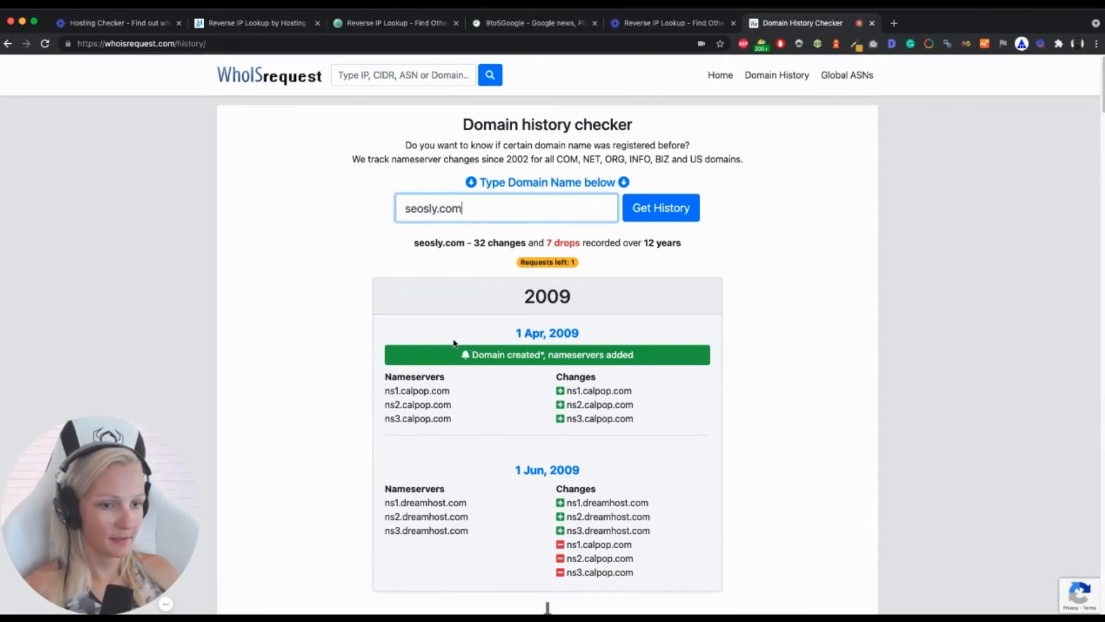
{"action": "mouse_move", "coordinate": [350, 364]}
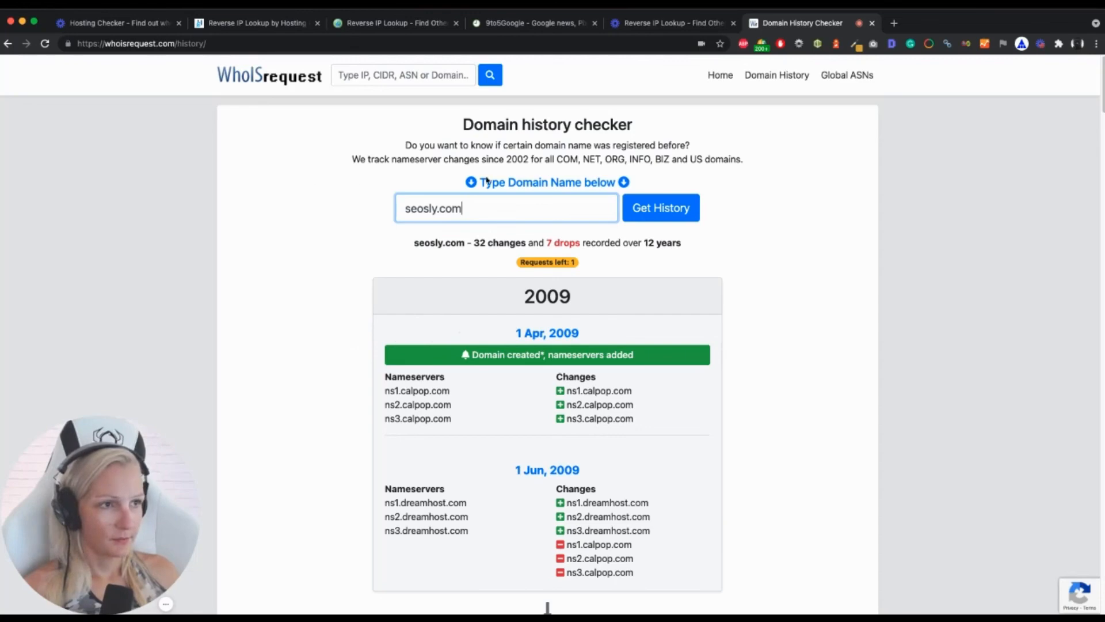
{"action": "mouse_move", "coordinate": [398, 335]}
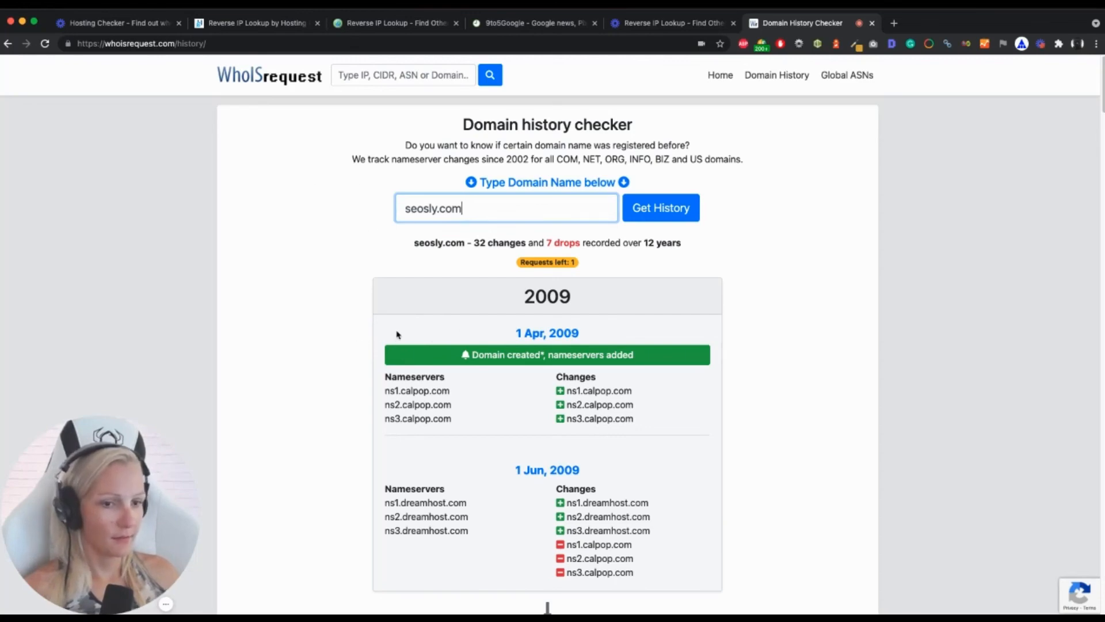
{"action": "mouse_move", "coordinate": [231, 555]}
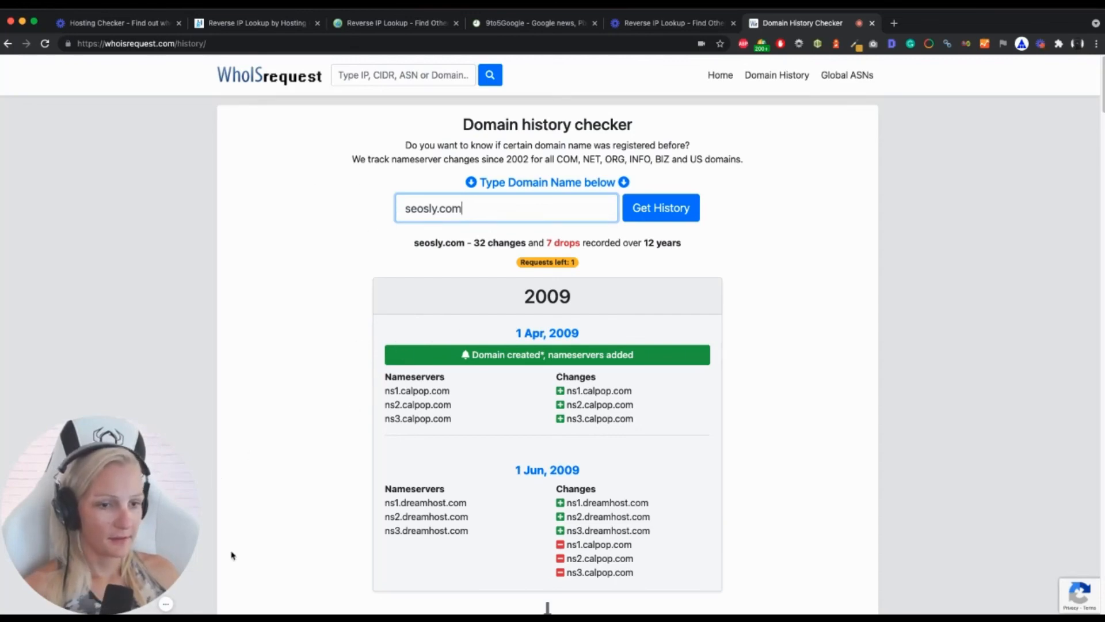